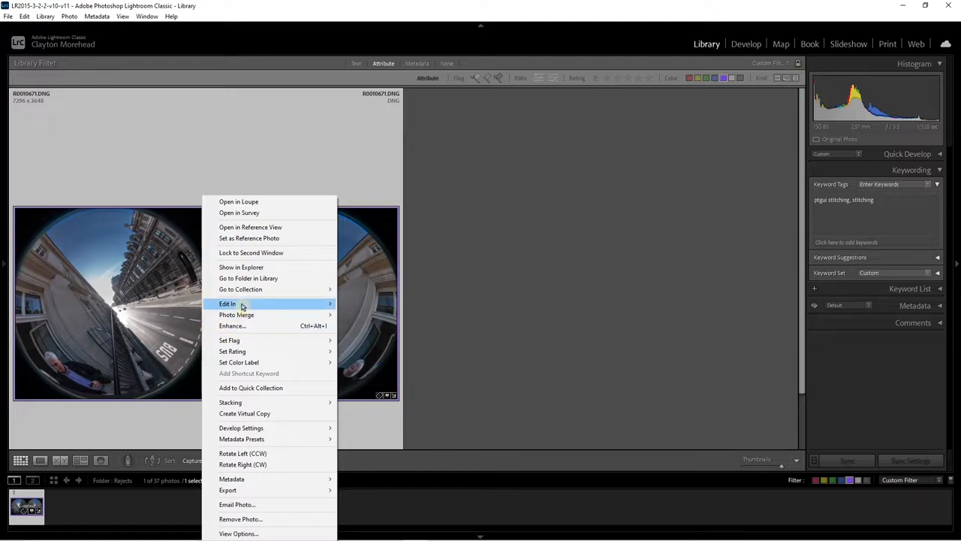
# Step: Send the dual-fisheye street photo from Lightroom Classic to RICOH THETA Stitcher
pyautogui.click(227, 304)
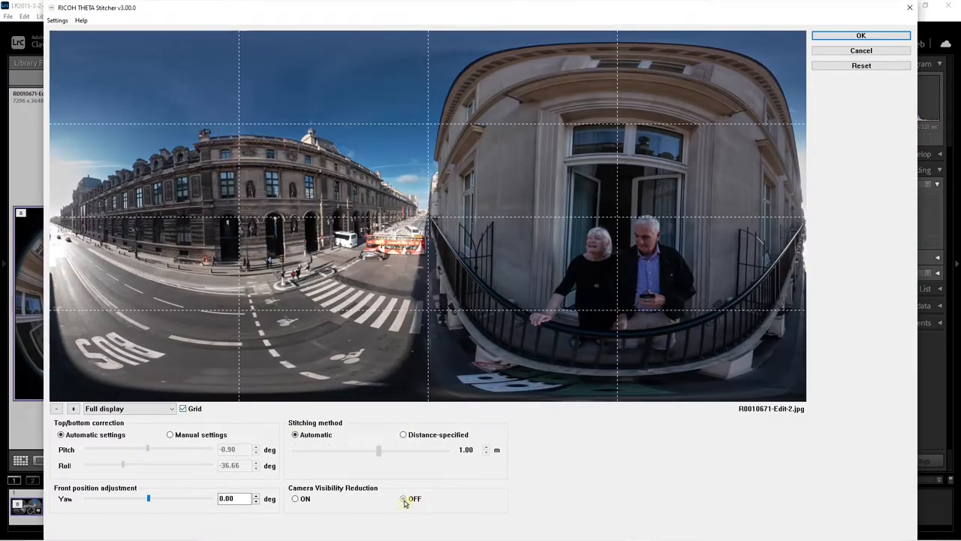
# Step: Toggle camera hiding on and off, then re-center the panorama on the balcony couple at yaw -90.36
pyautogui.click(294, 499)
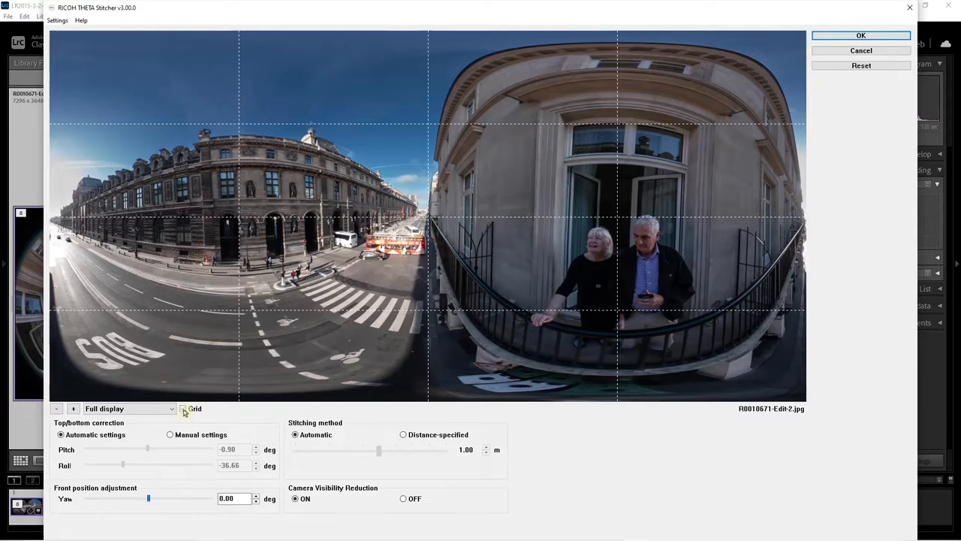
pyautogui.click(402, 499)
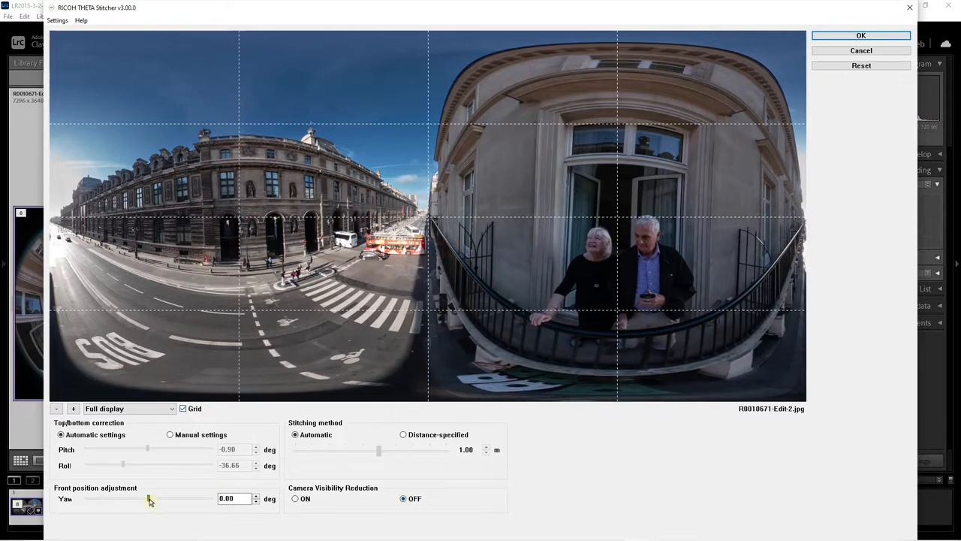
pyautogui.moveTo(147, 498); pyautogui.dragTo(132, 498)
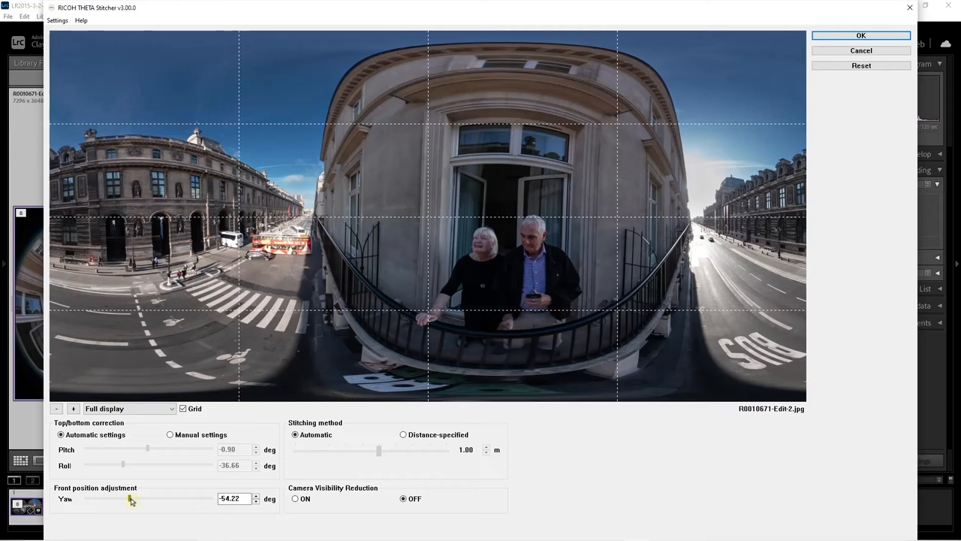
pyautogui.moveTo(132, 499); pyautogui.dragTo(117, 499)
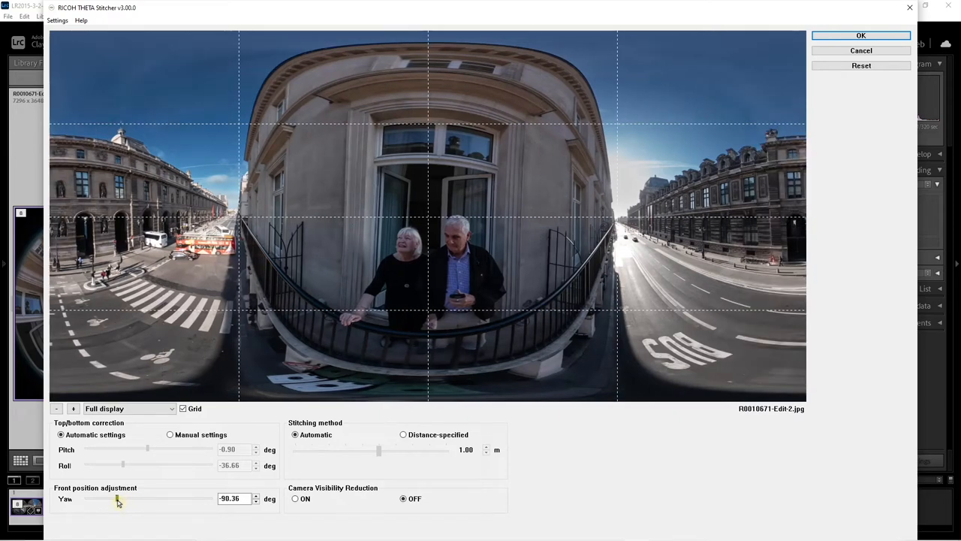
# Step: Switch leveling to Manual settings and tilt pitch to about -4.49 degrees
pyautogui.click(170, 434)
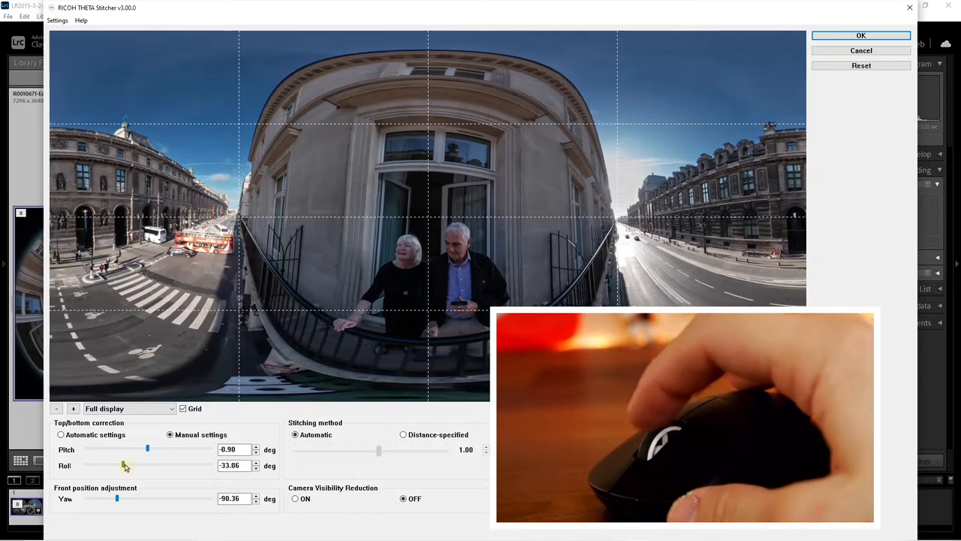
pyautogui.moveTo(126, 466); pyautogui.dragTo(123, 465)
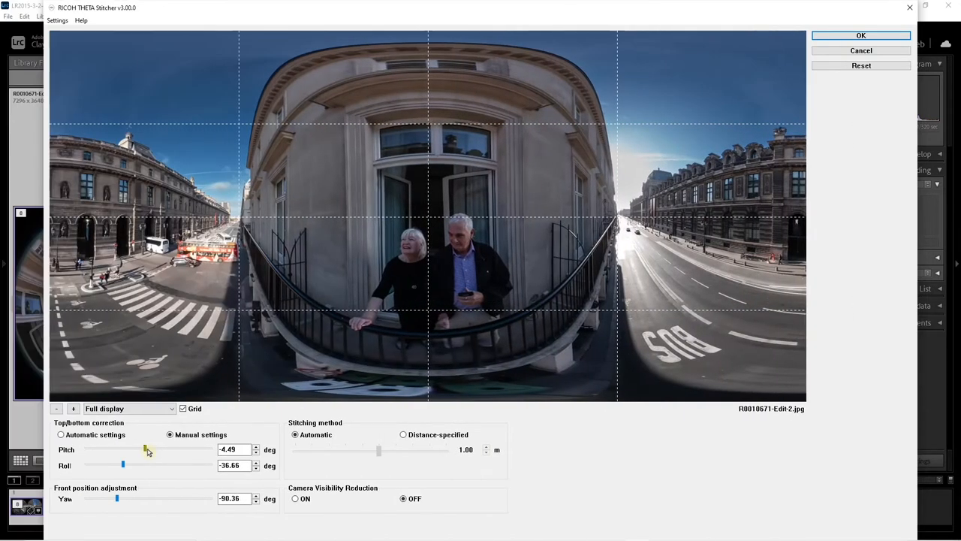
# Step: Nudge the pitch with the spin arrows until it settles at -4.69 degrees
pyautogui.click(255, 452)
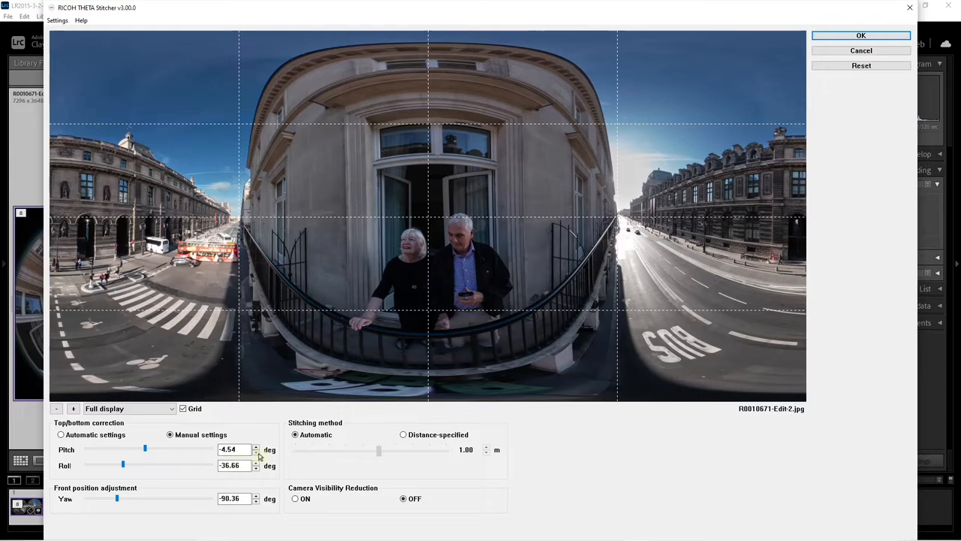
pyautogui.click(255, 452)
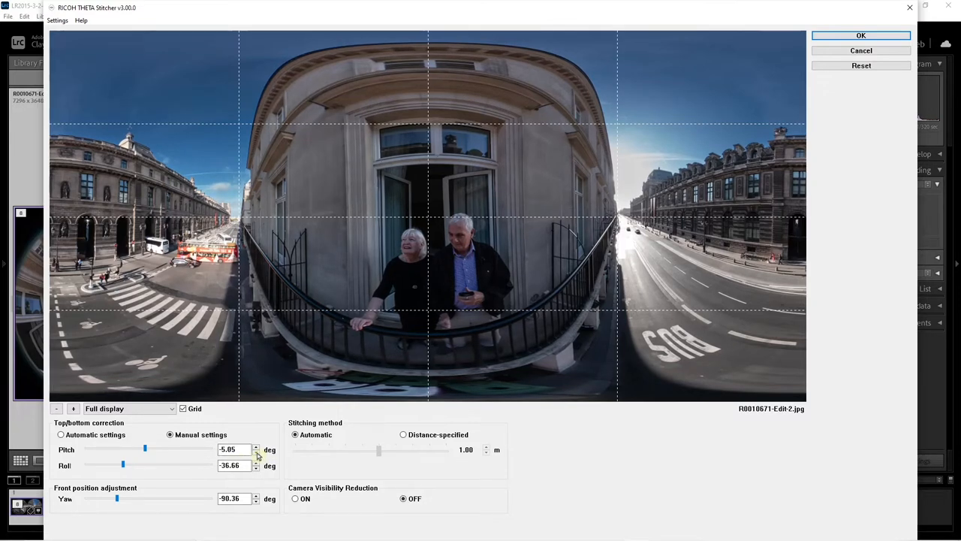
pyautogui.click(255, 448)
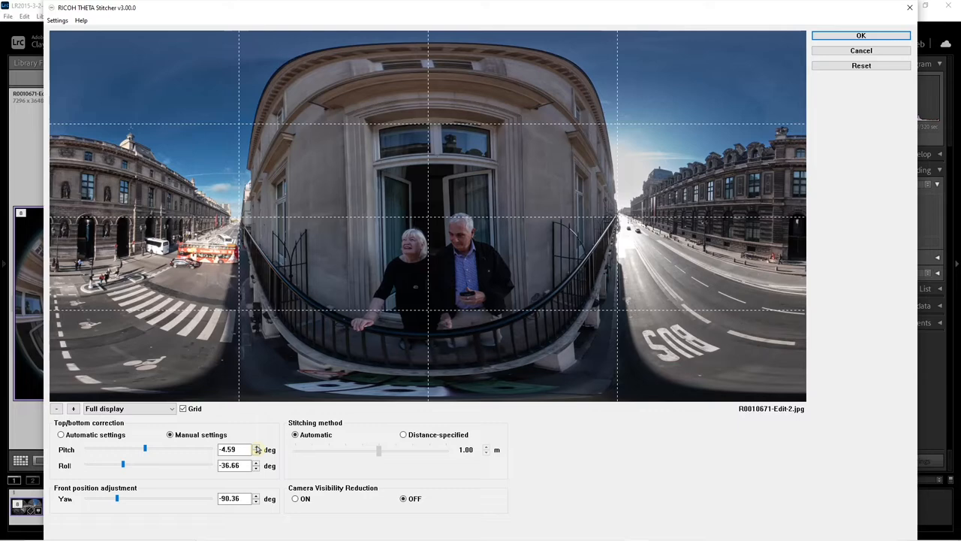
pyautogui.click(255, 446)
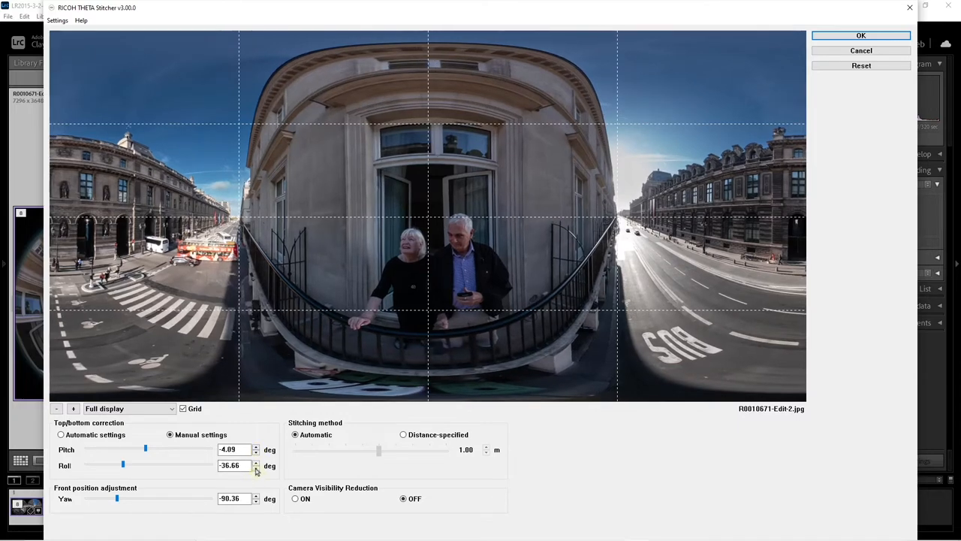
# Step: Ease the roll step by step to straighten the buildings, landing near -36.15 degrees
pyautogui.click(255, 463)
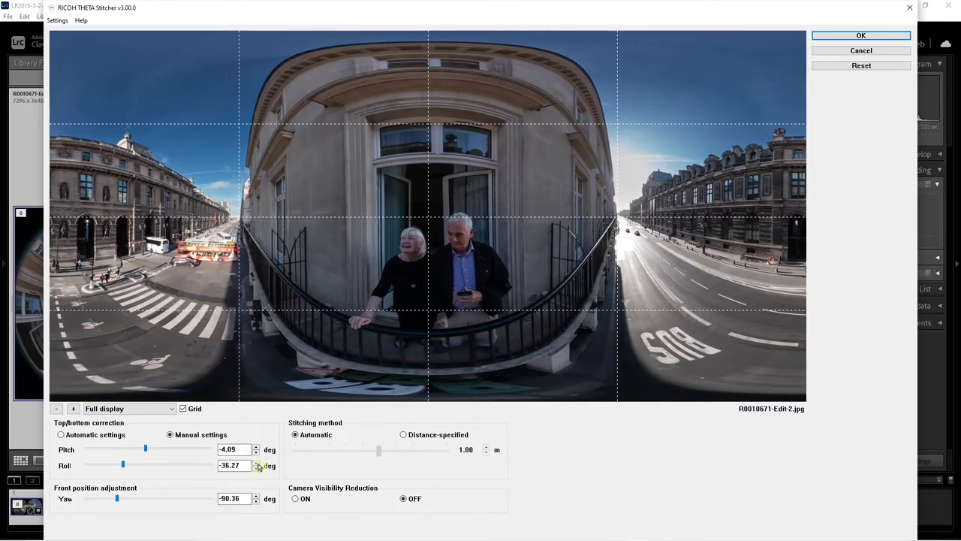
pyautogui.click(255, 463)
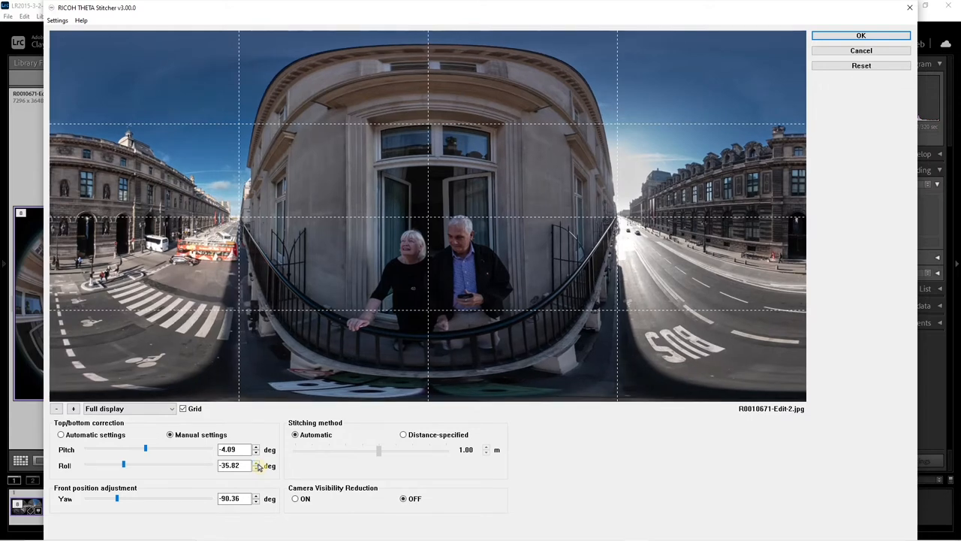
pyautogui.click(255, 463)
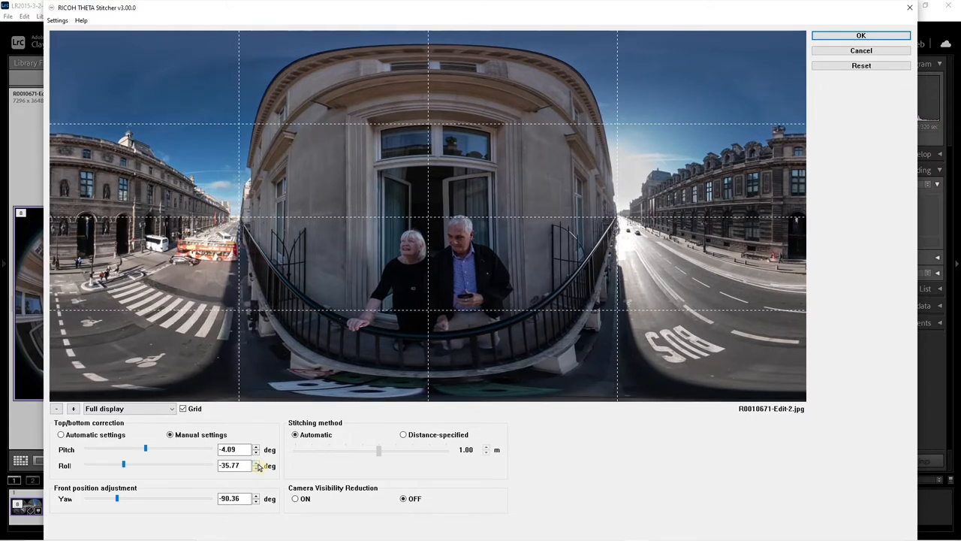
pyautogui.click(256, 463)
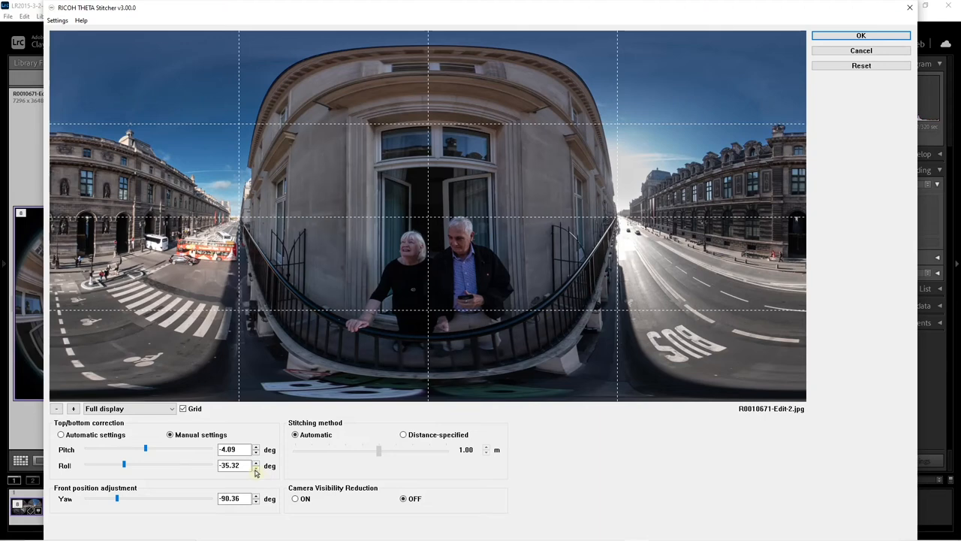
pyautogui.click(256, 468)
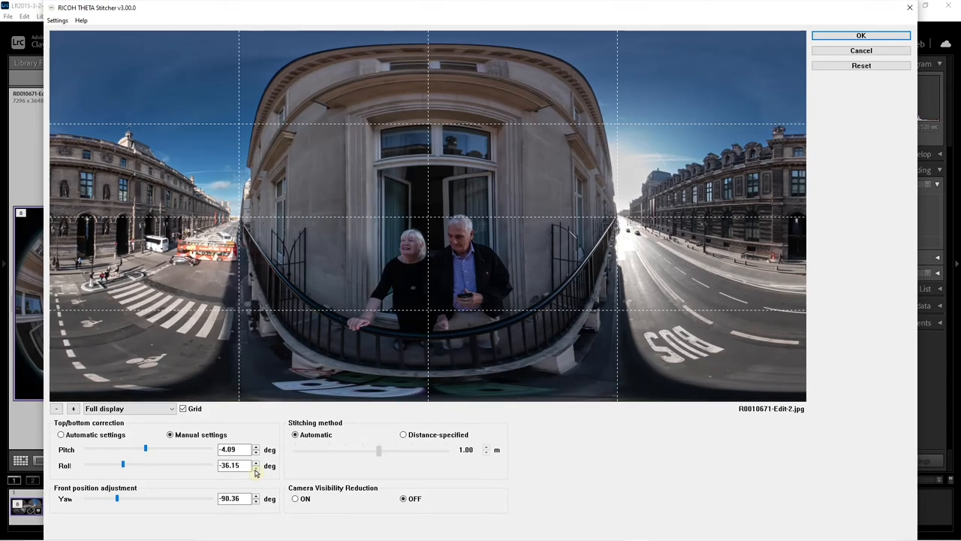